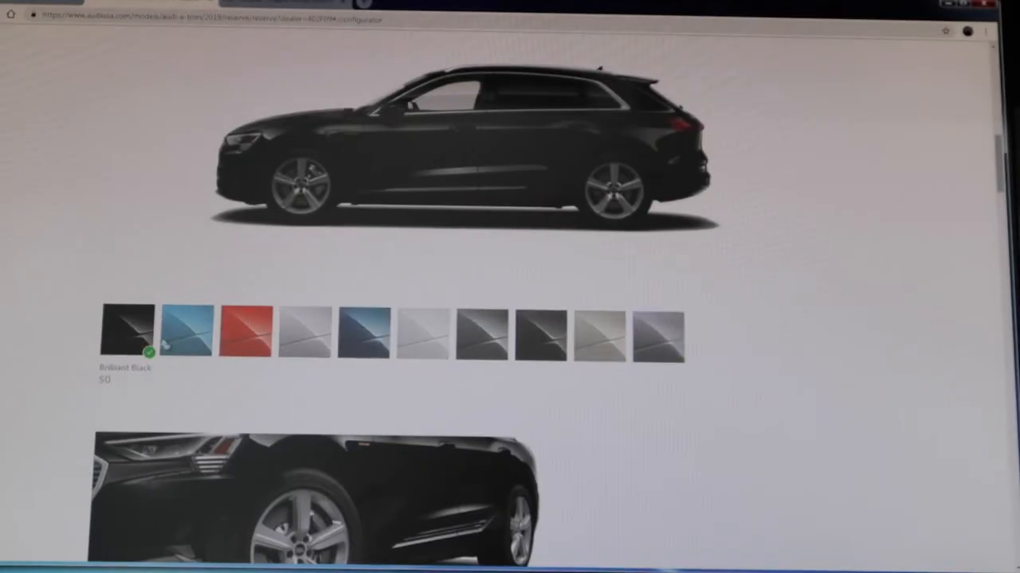
{"action": "left_click", "coordinate": [239, 338]}
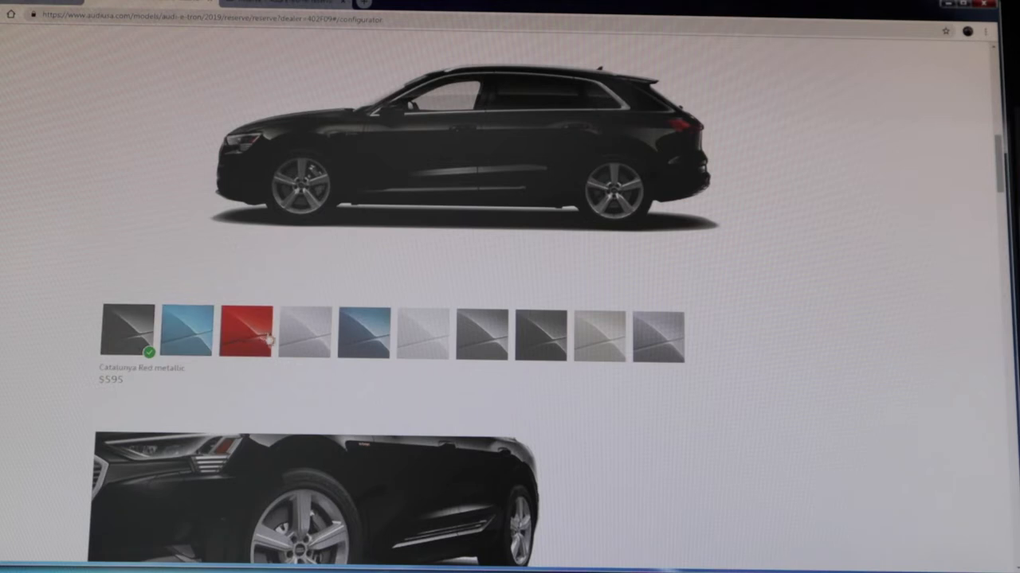